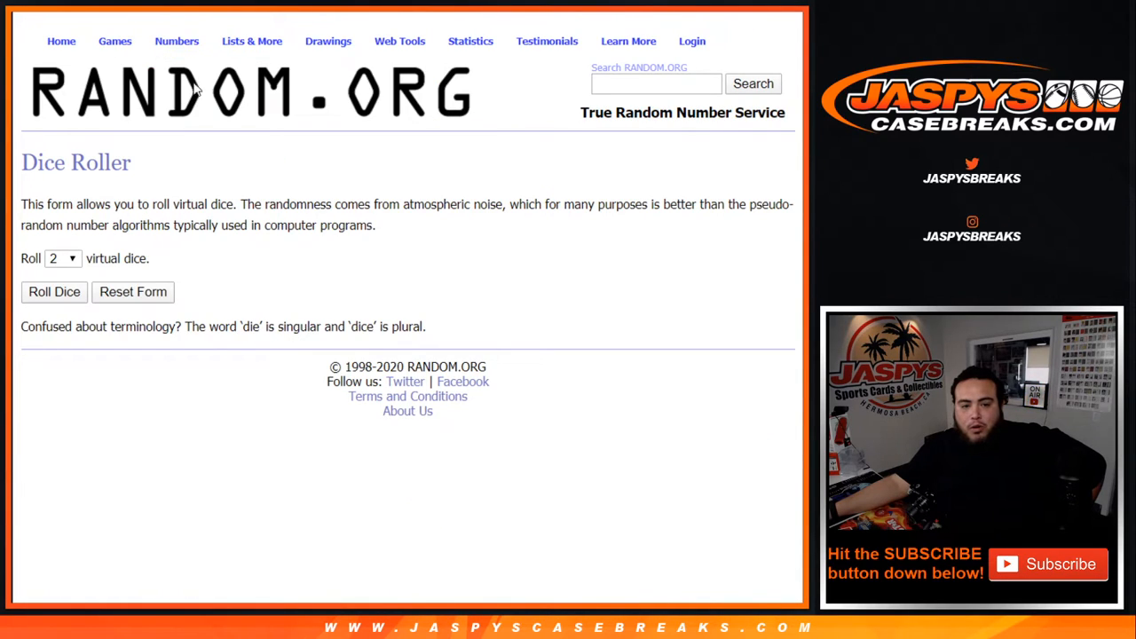
# Randomize the 30 entrant names in the List Randomizer and reshuffle with Again until the eighth order shows.
pyautogui.click(53, 291)
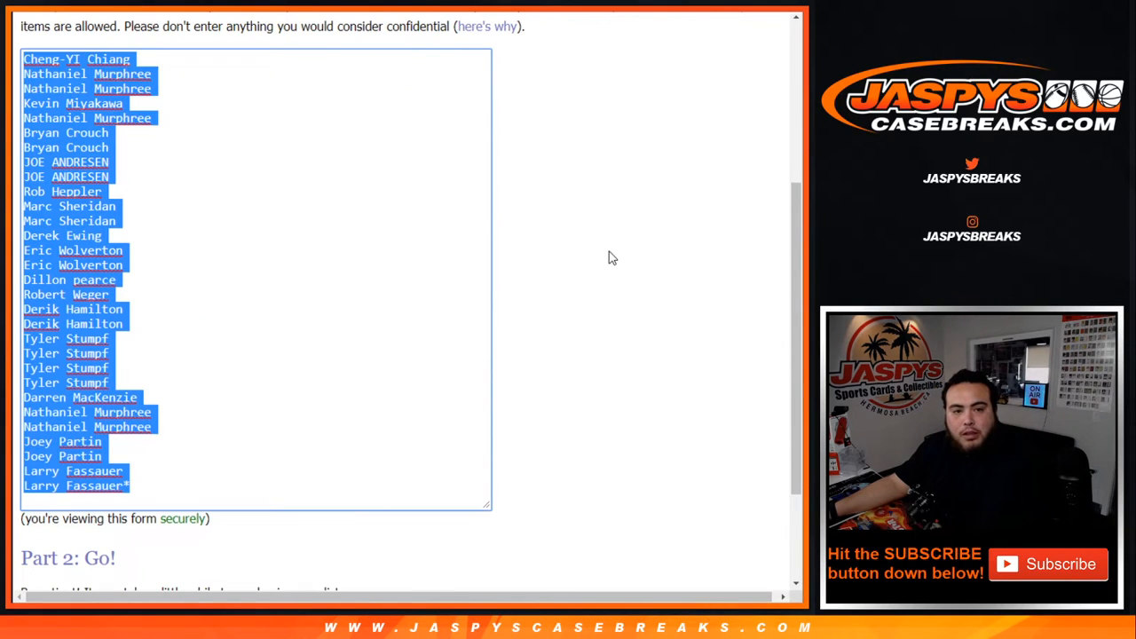
pyautogui.scroll(-3)
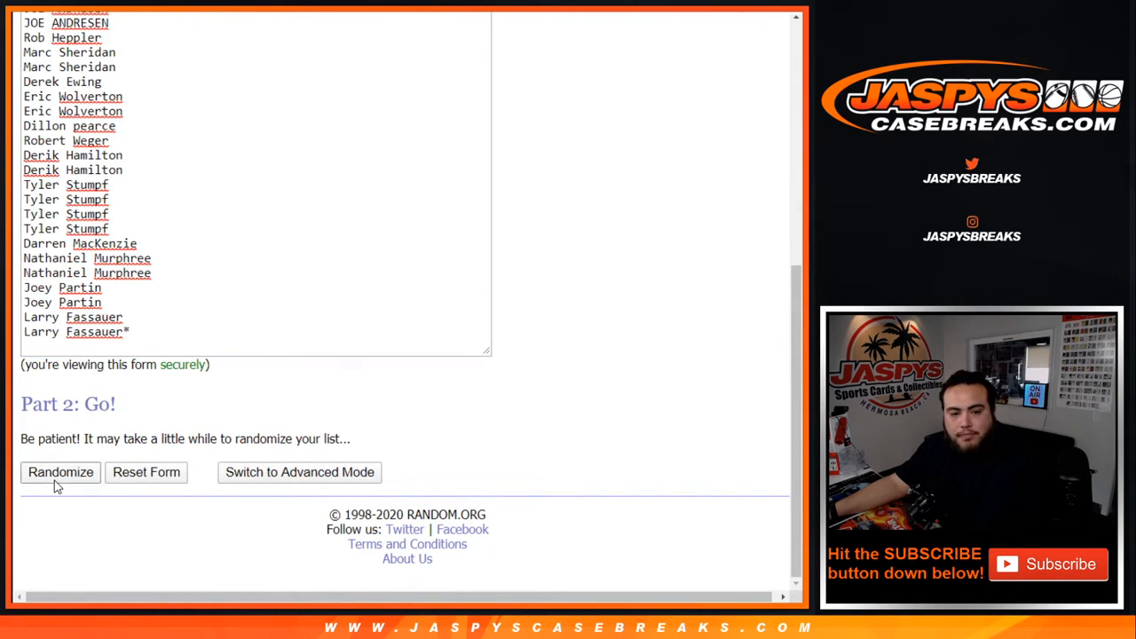
pyautogui.click(61, 472)
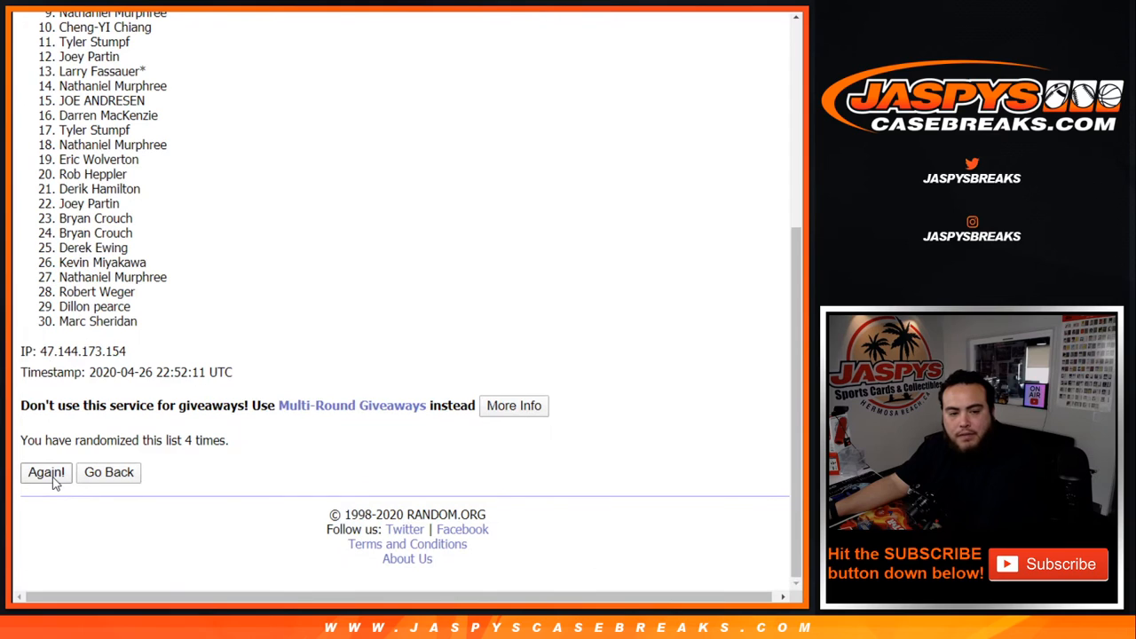
pyautogui.click(46, 472)
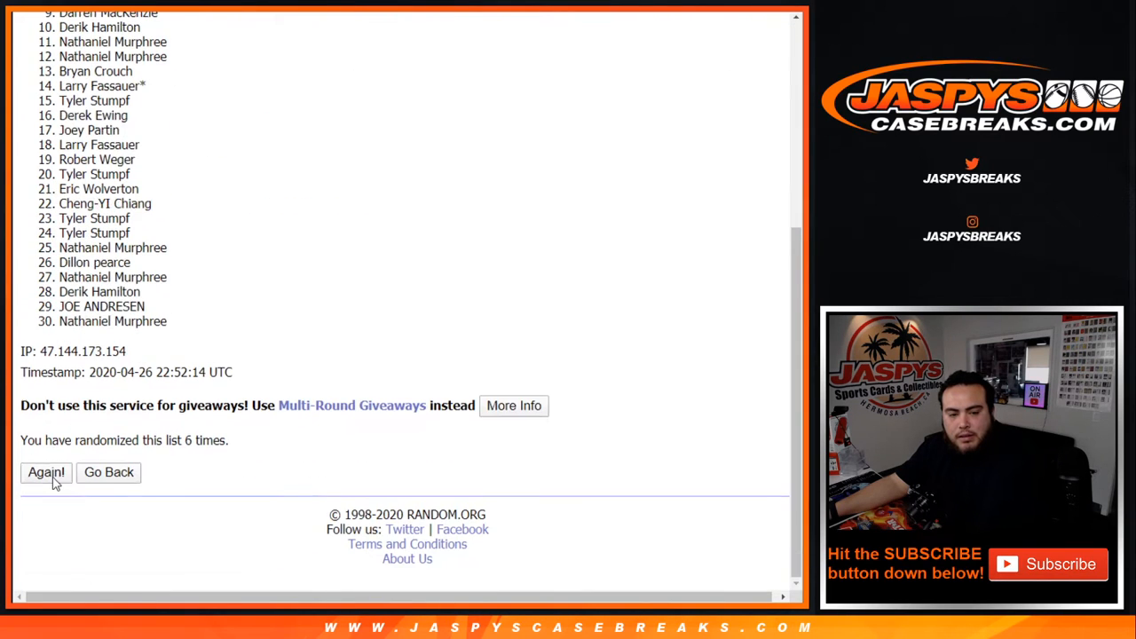
pyautogui.click(46, 472)
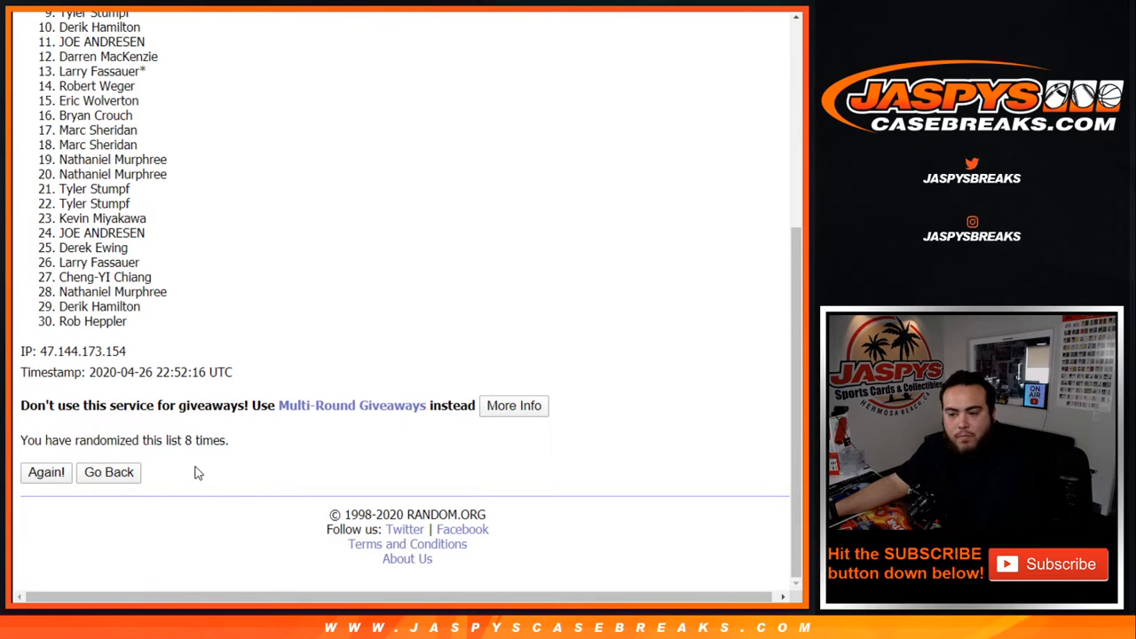
pyautogui.click(46, 473)
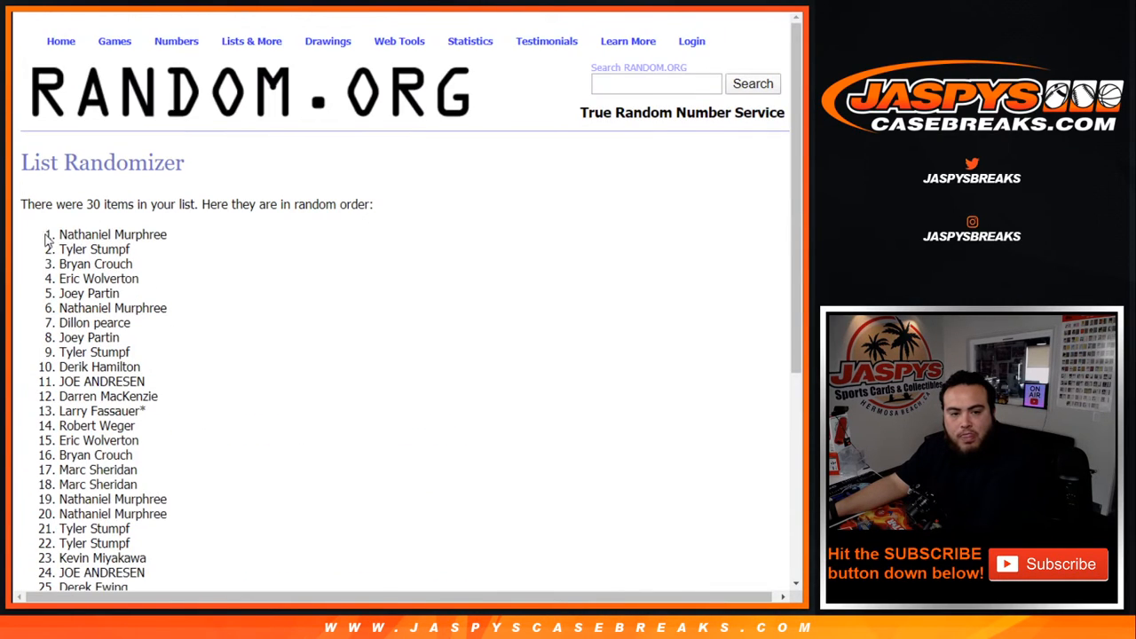
# Scroll through the eighth-round order to review all 30 names end to end.
pyautogui.scroll(-3)
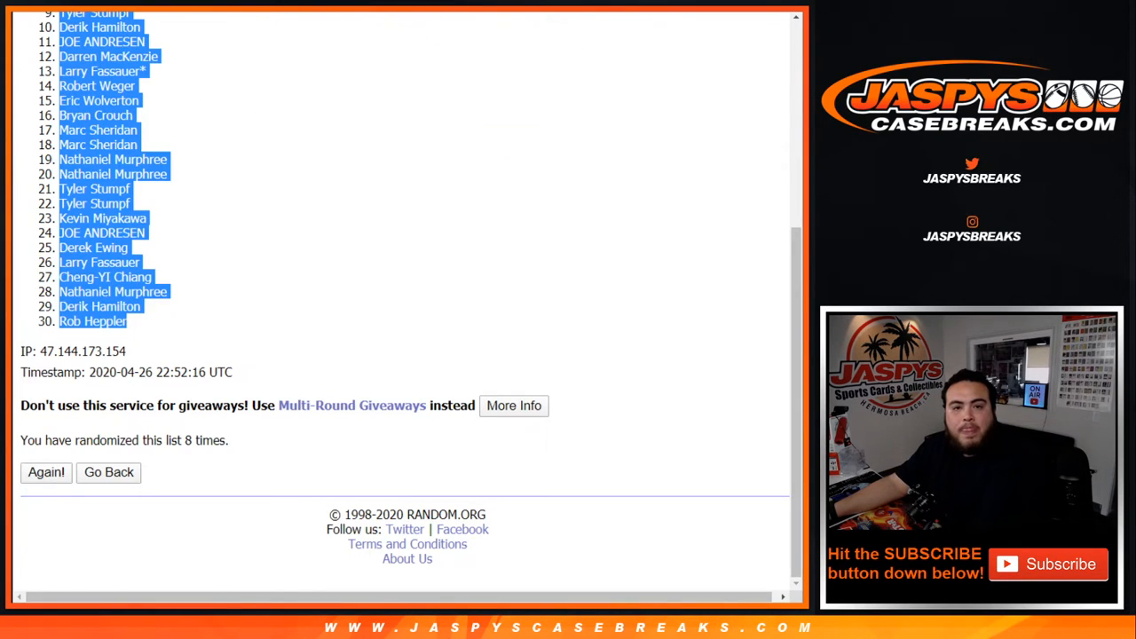
# Go back, randomize the 30 NBA team list and reshuffle it once more.
pyautogui.click(109, 473)
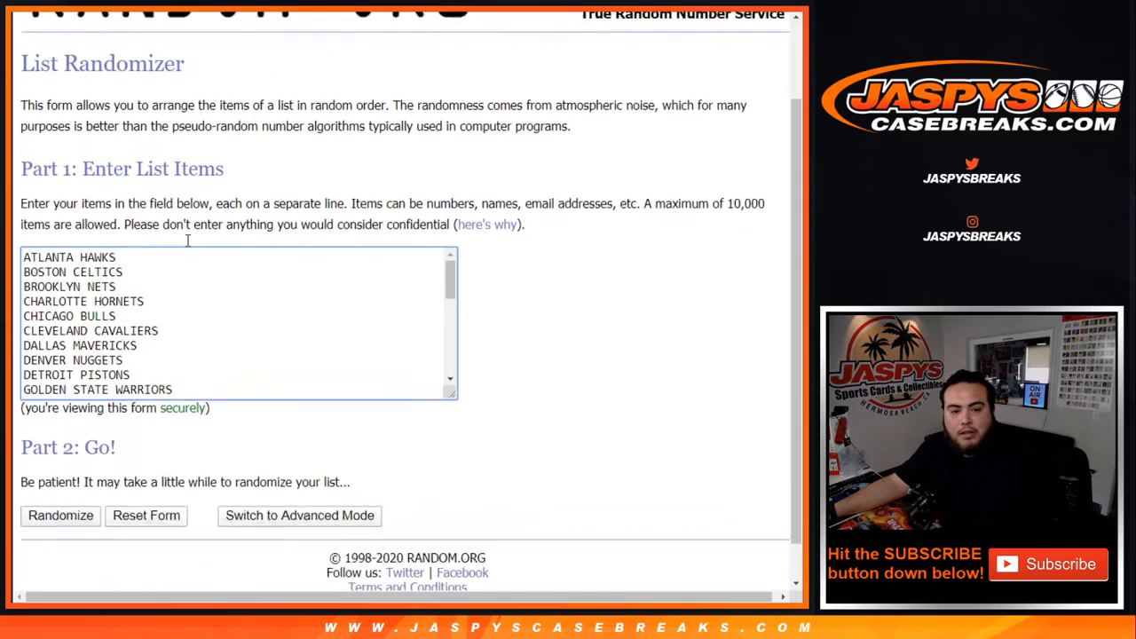
pyautogui.scroll(-3)
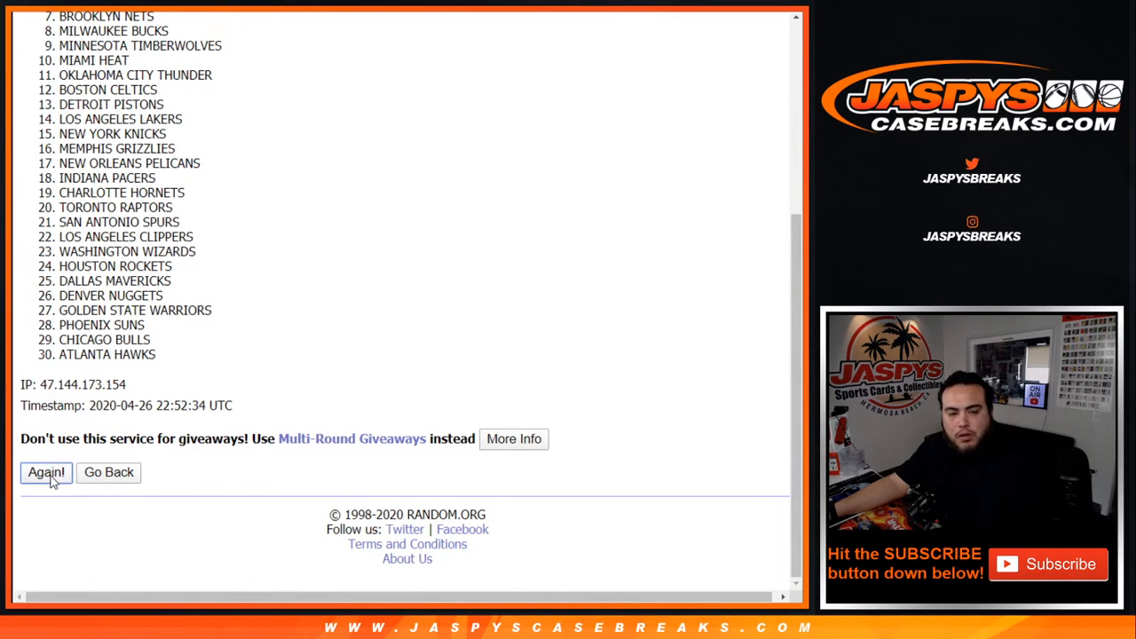
pyautogui.click(47, 472)
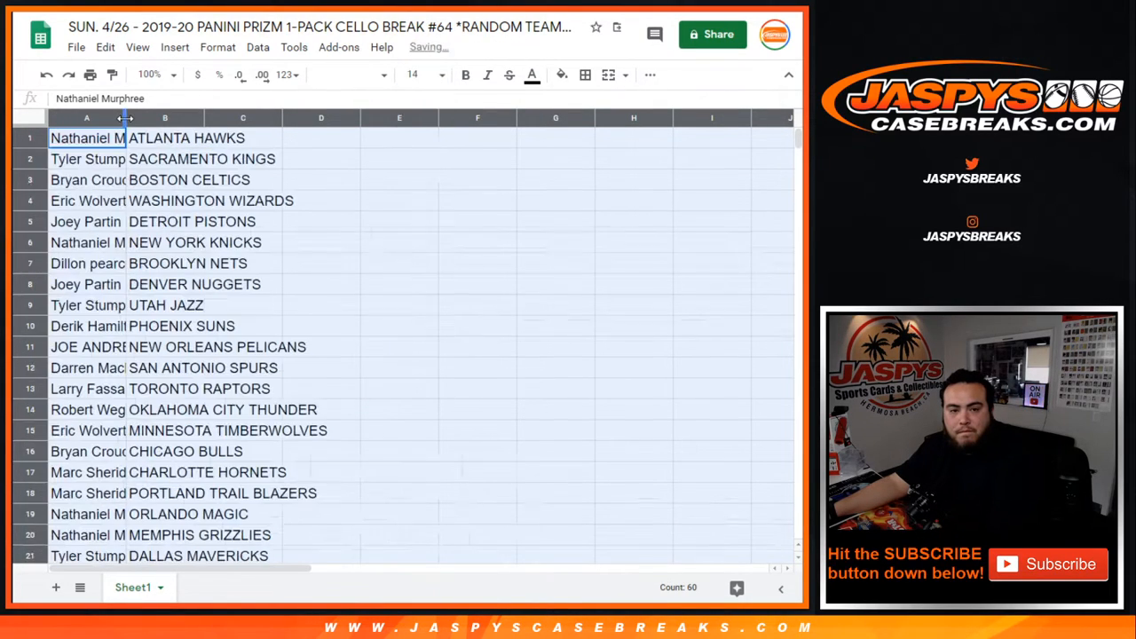
# Widen column A and check the Brooklyn Nets, Phoenix Suns and New Orleans Pelicans pairings.
pyautogui.moveTo(128, 117); pyautogui.dragTo(178, 117)
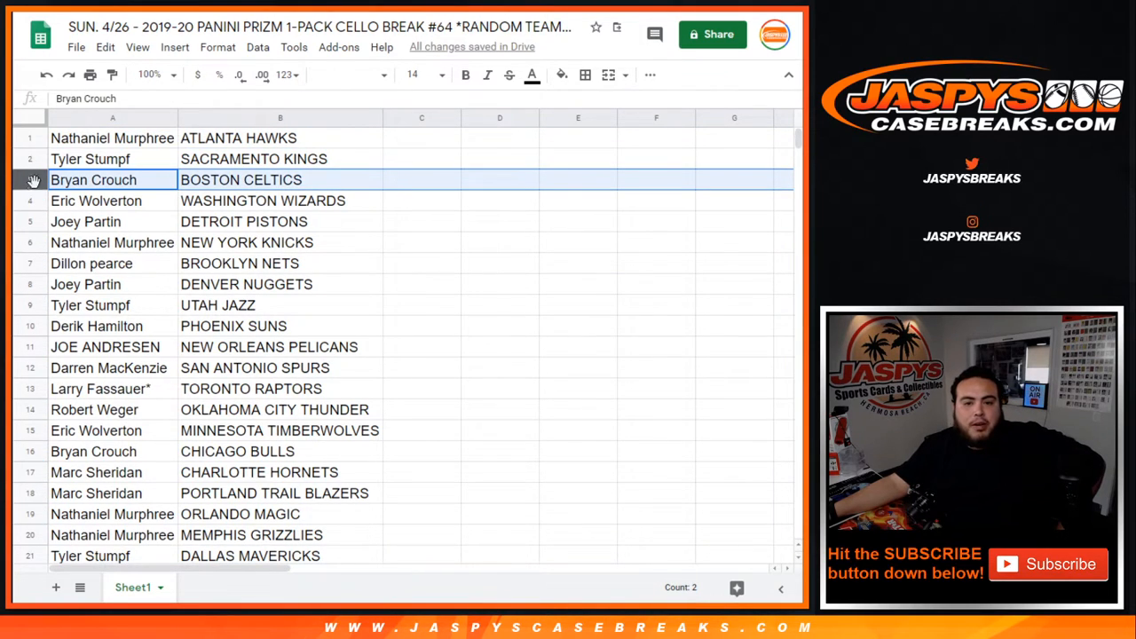
pyautogui.click(85, 221)
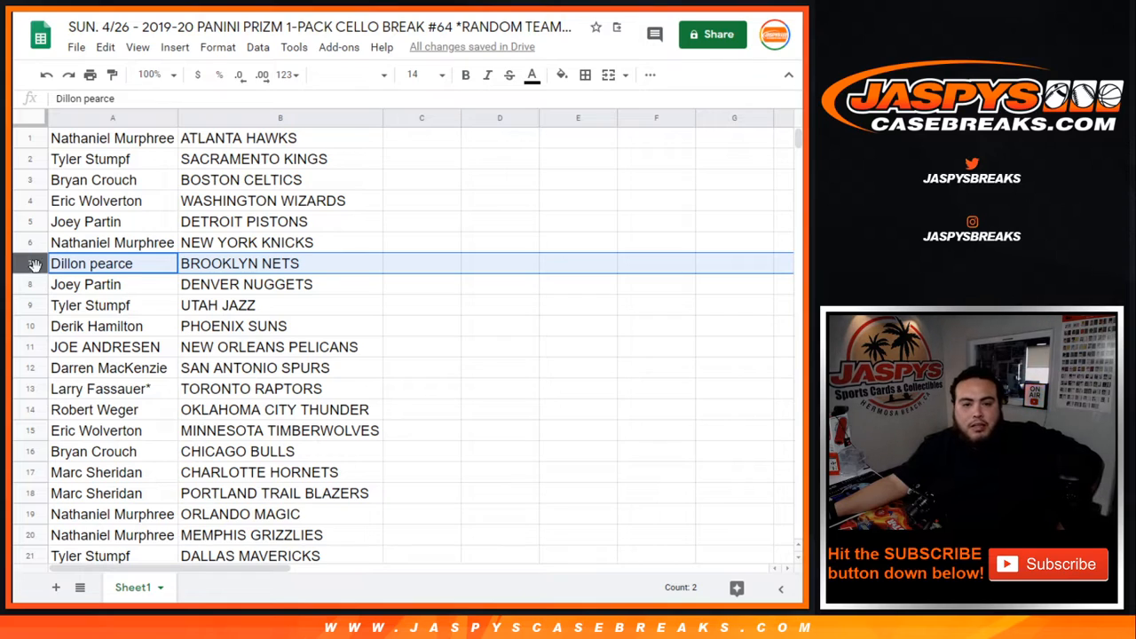
pyautogui.click(96, 327)
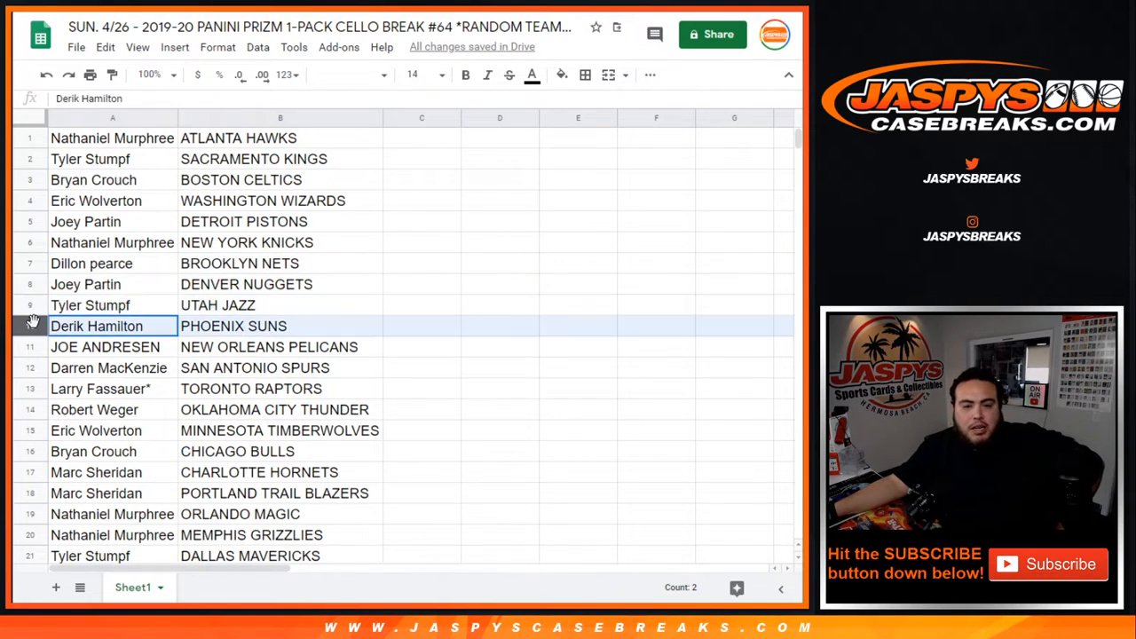
pyautogui.click(104, 346)
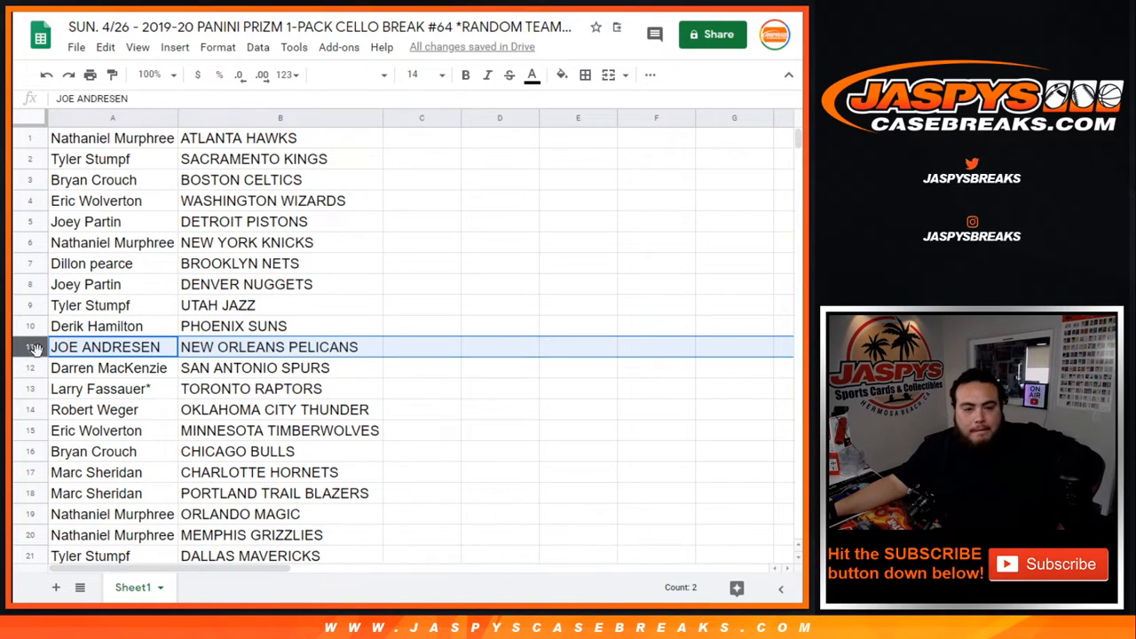
# Check the Miami Heat, Cleveland Cavaliers and Los Angeles Lakers pairings, then return to the top.
pyautogui.click(100, 388)
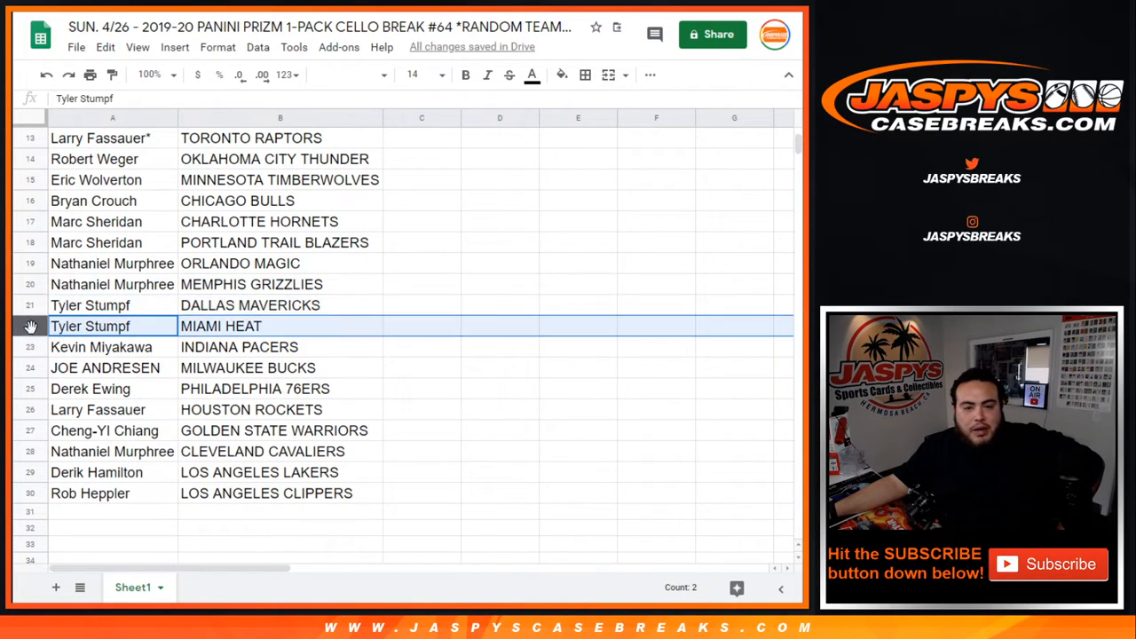
pyautogui.click(103, 367)
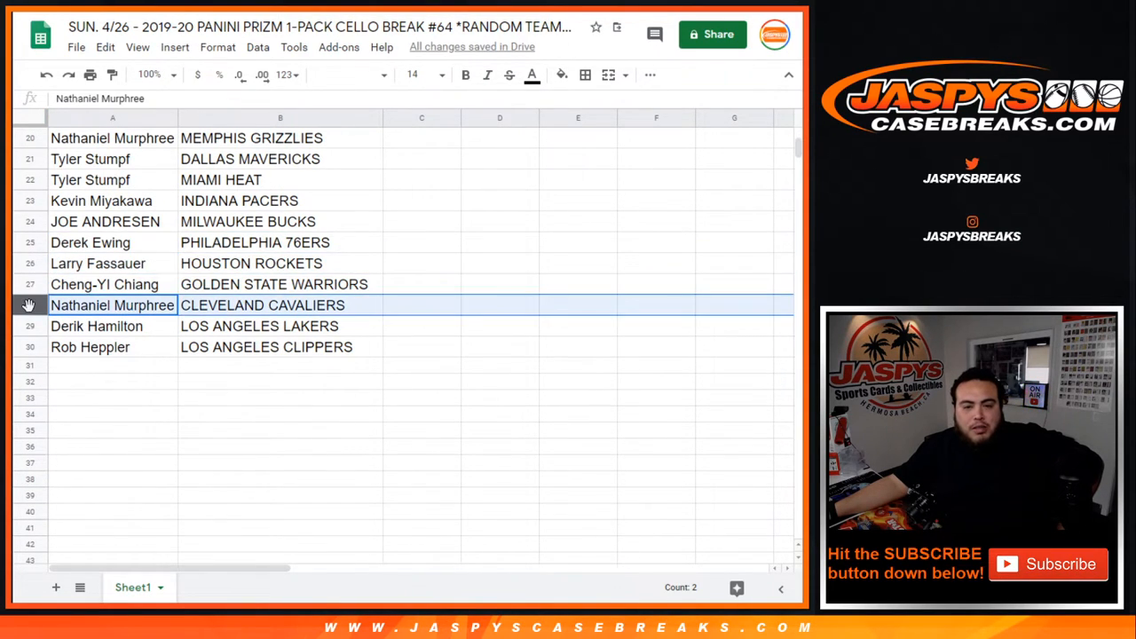
pyautogui.click(96, 327)
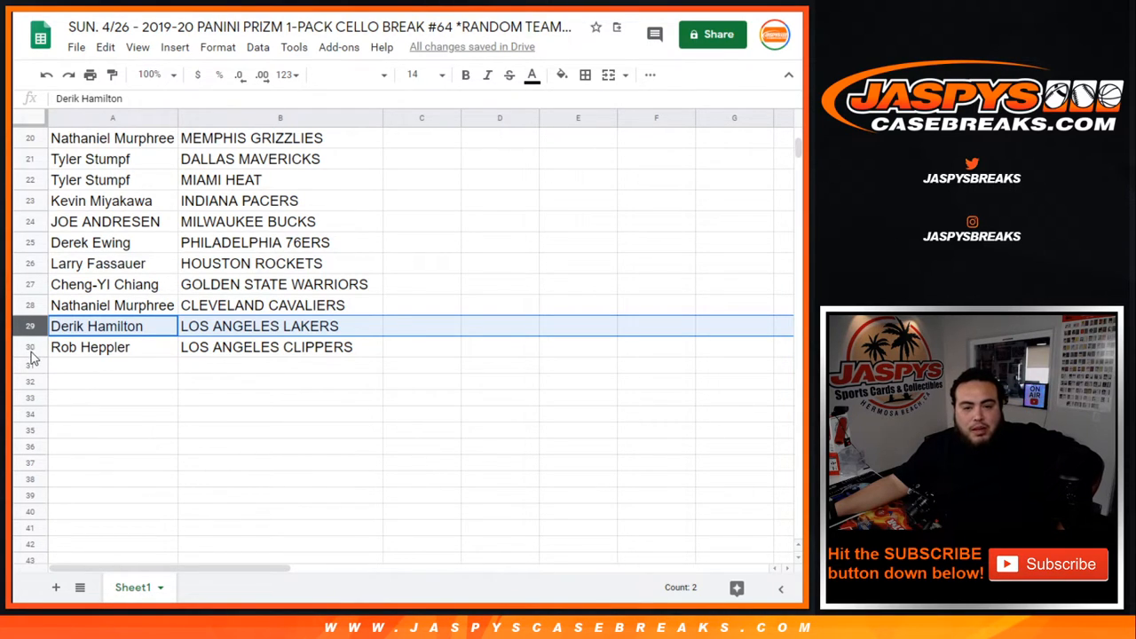
pyautogui.scroll(3)
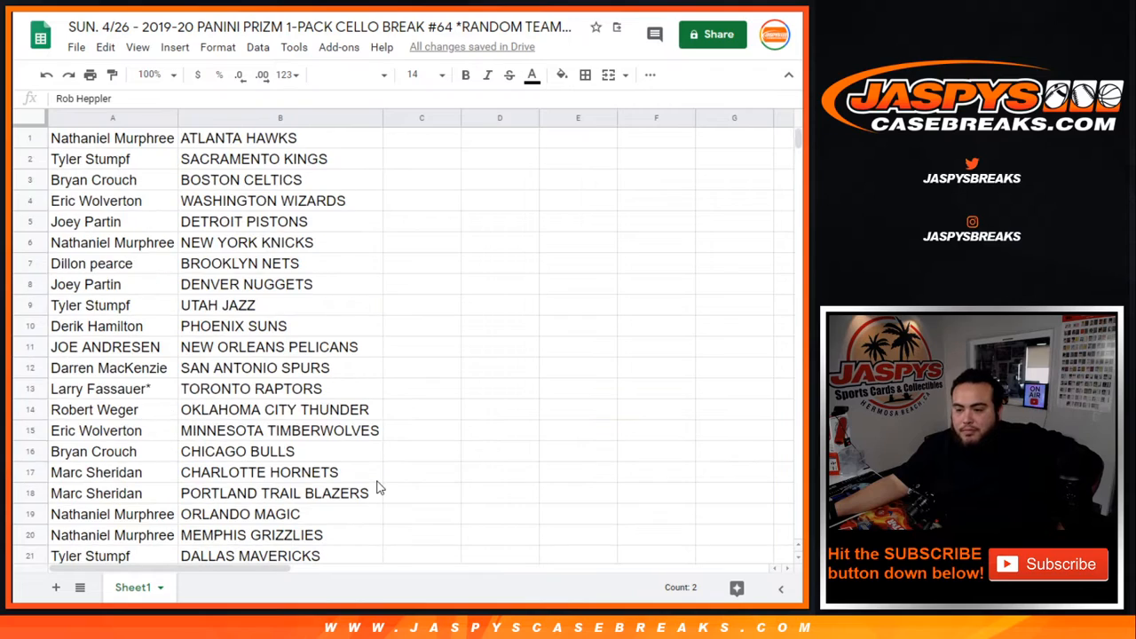
pyautogui.moveTo(395, 346)
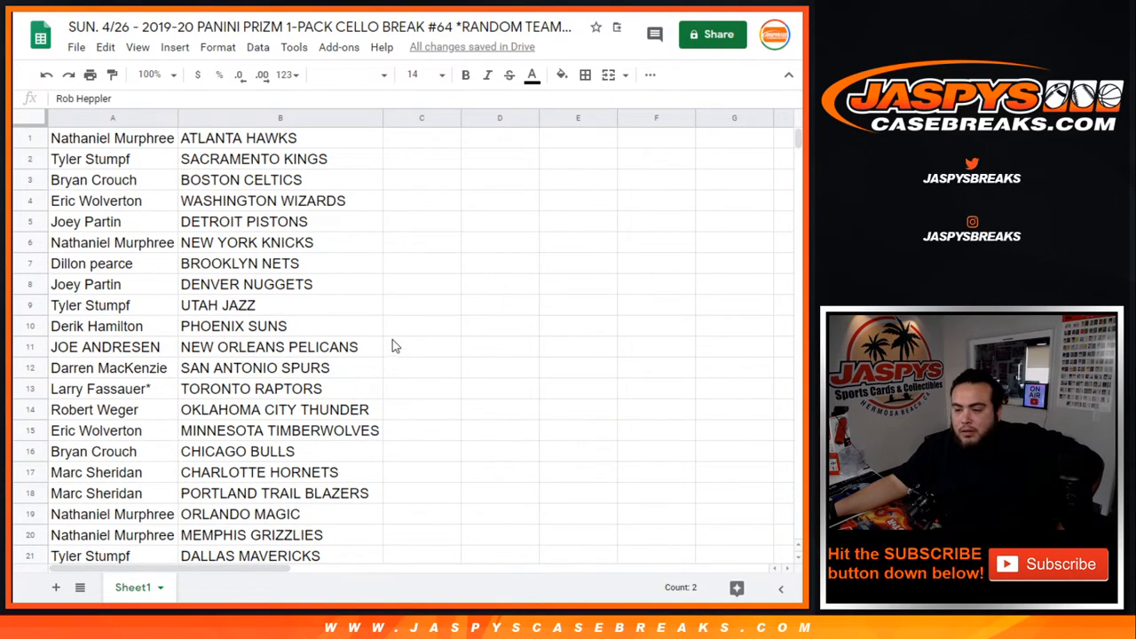
pyautogui.moveTo(373, 234)
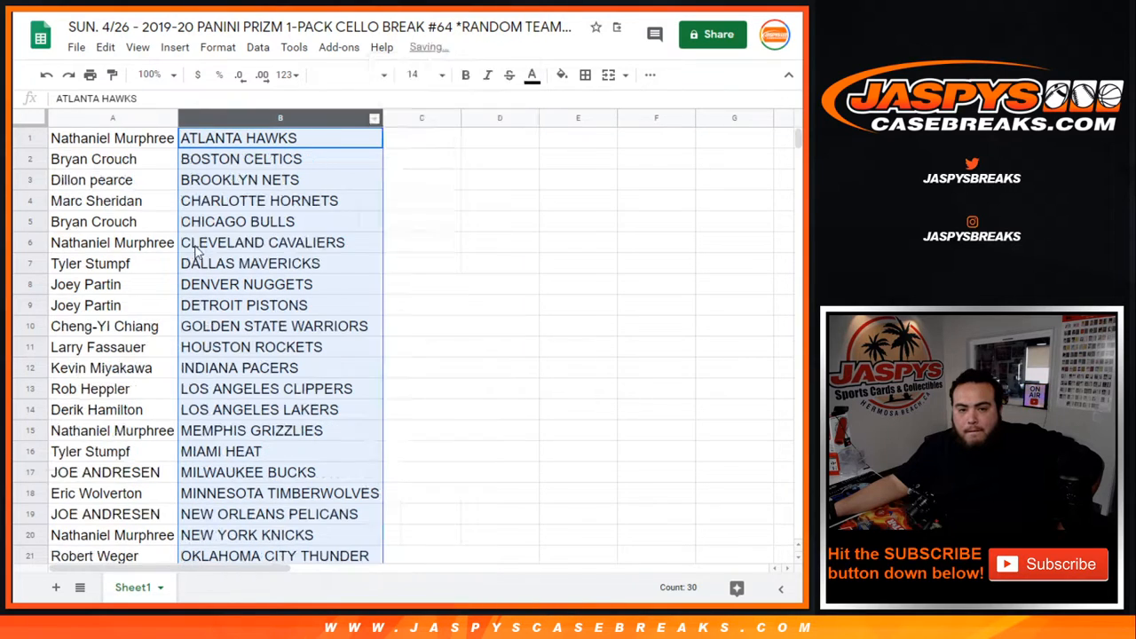
# Bring up the print settings for the team-sorted pairing sheet.
pyautogui.scroll(-3)
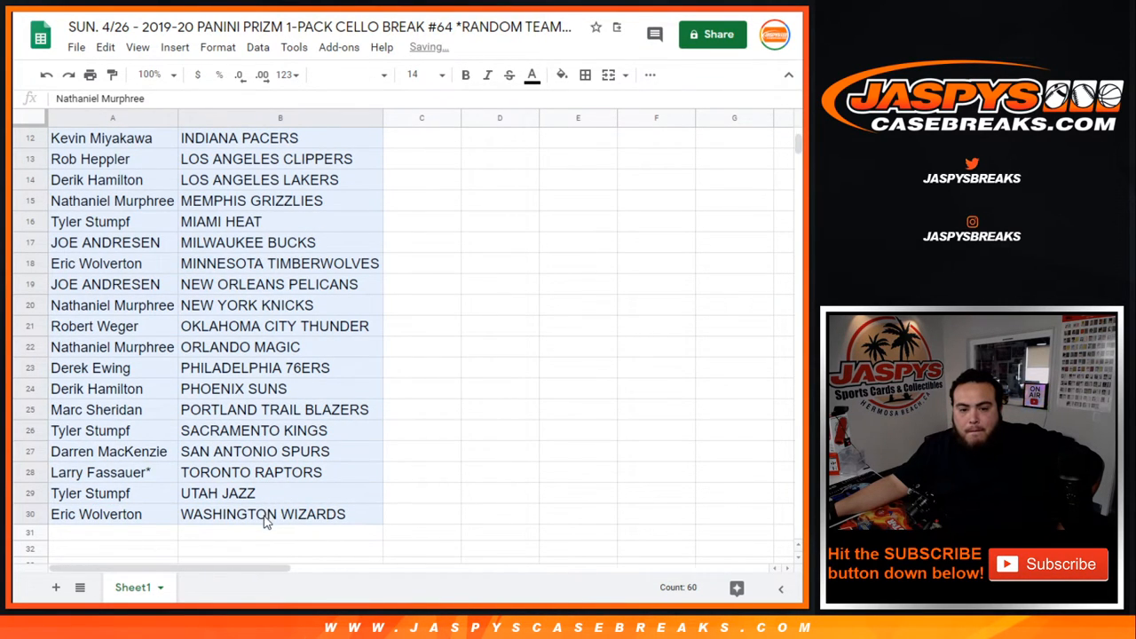
pyautogui.click(649, 75)
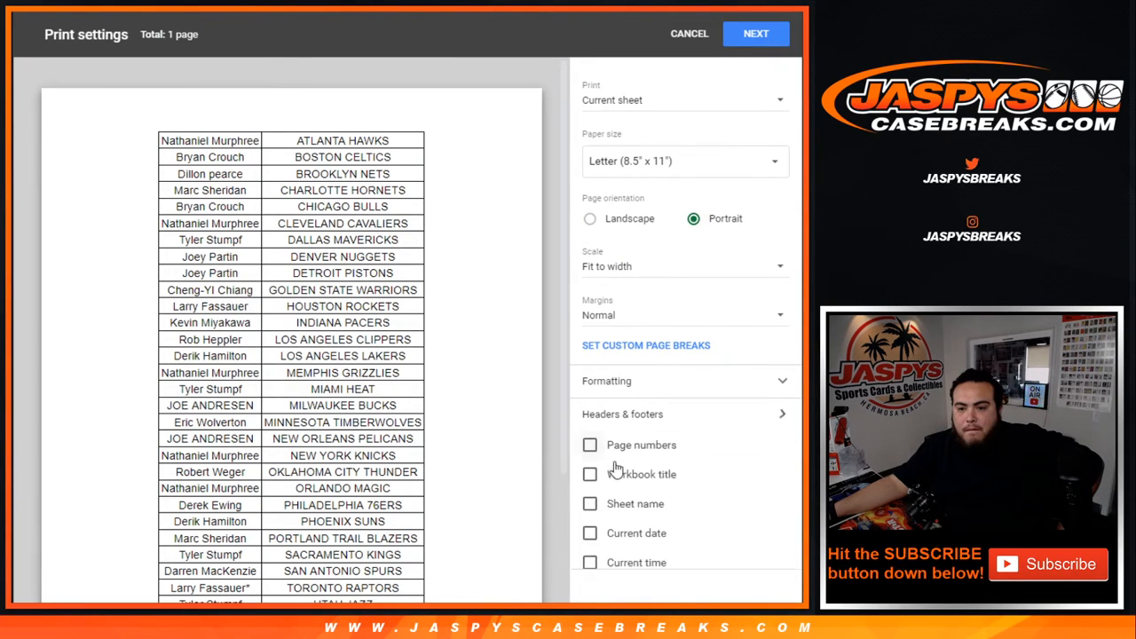
# Include the workbook title as a header and continue to printer selection.
pyautogui.click(589, 474)
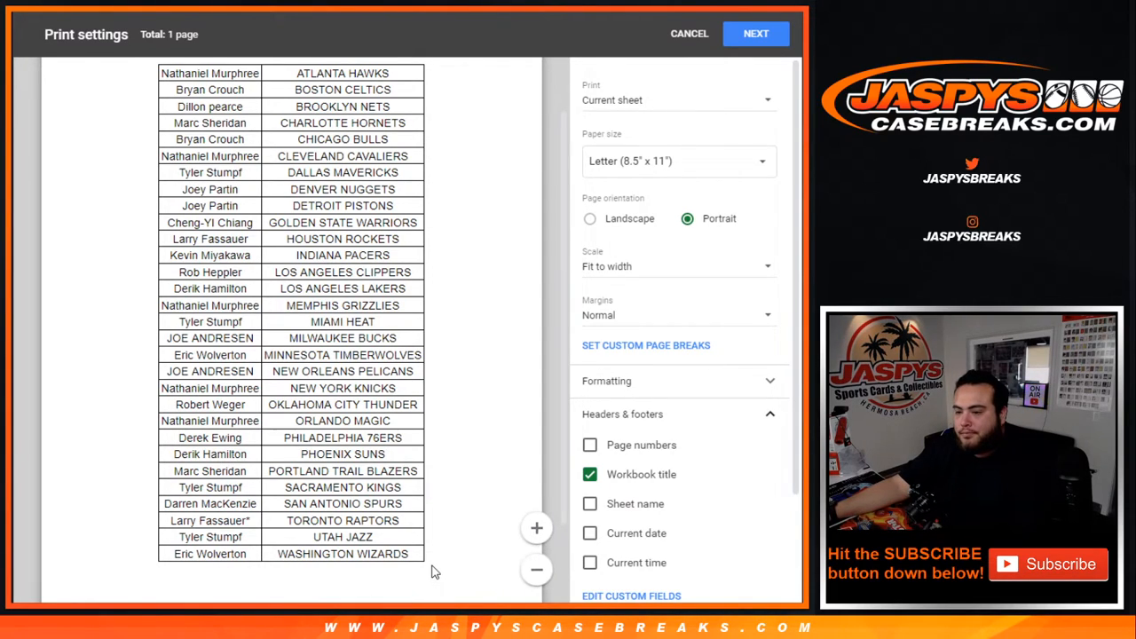
pyautogui.moveTo(405, 547)
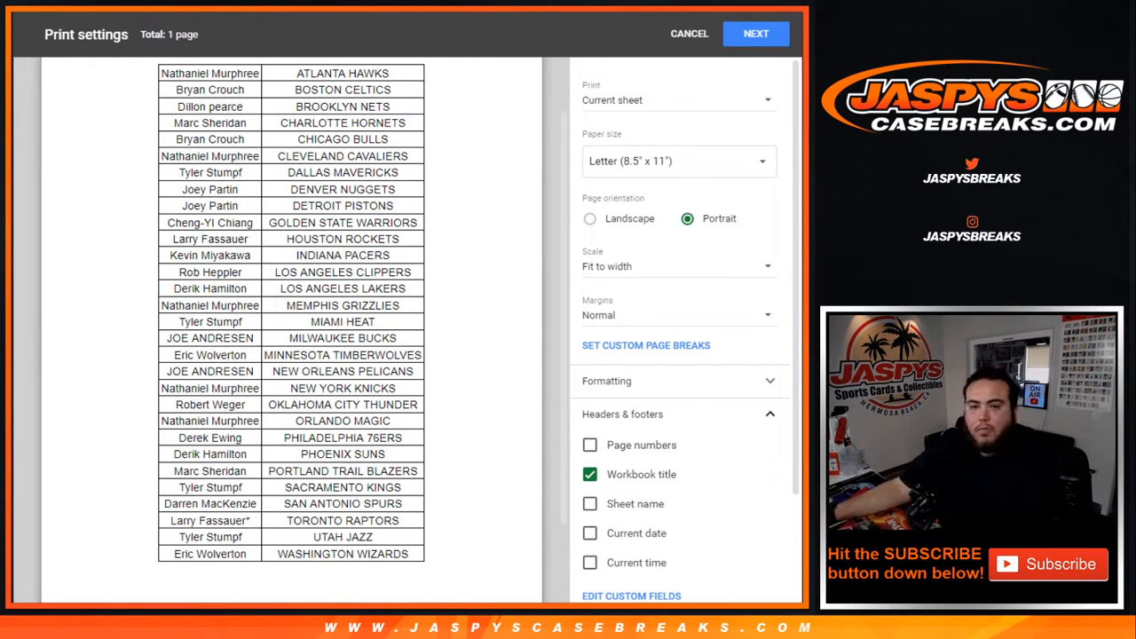
pyautogui.click(689, 32)
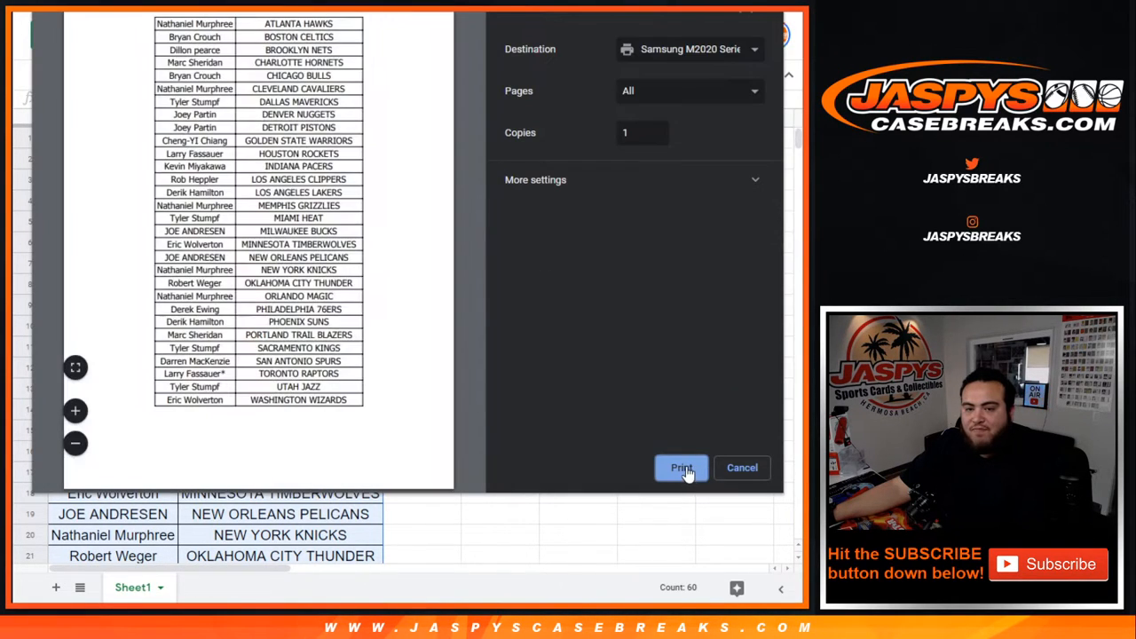
# Send the sorted team list to the printer.
pyautogui.click(682, 468)
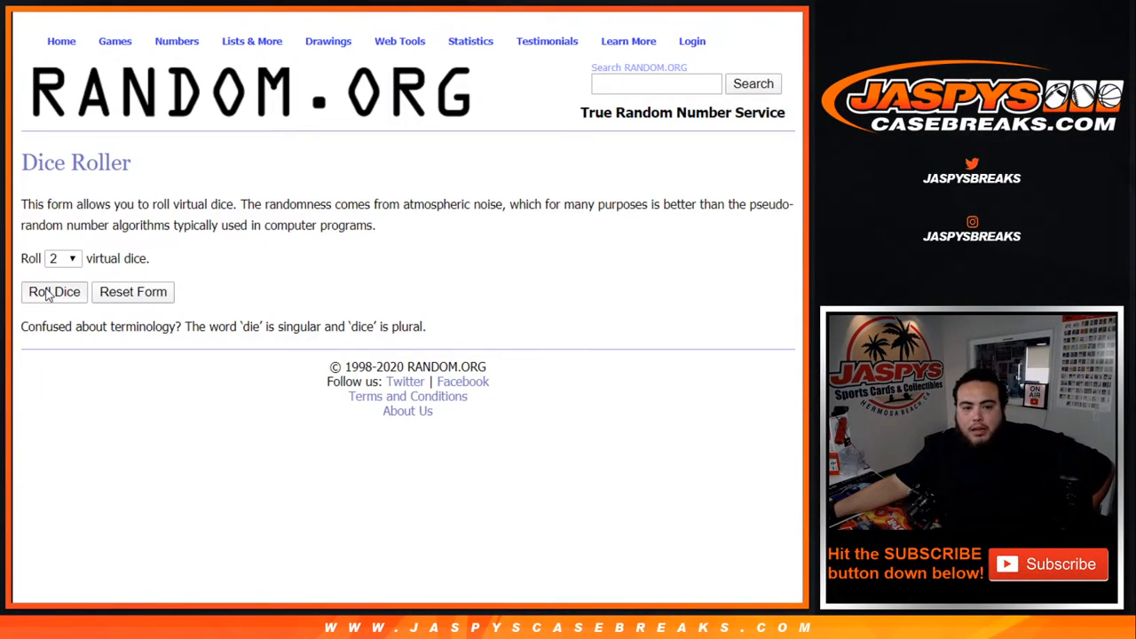
# Roll the two dice, then reshuffle the 30-name list until its sixth randomization.
pyautogui.click(54, 291)
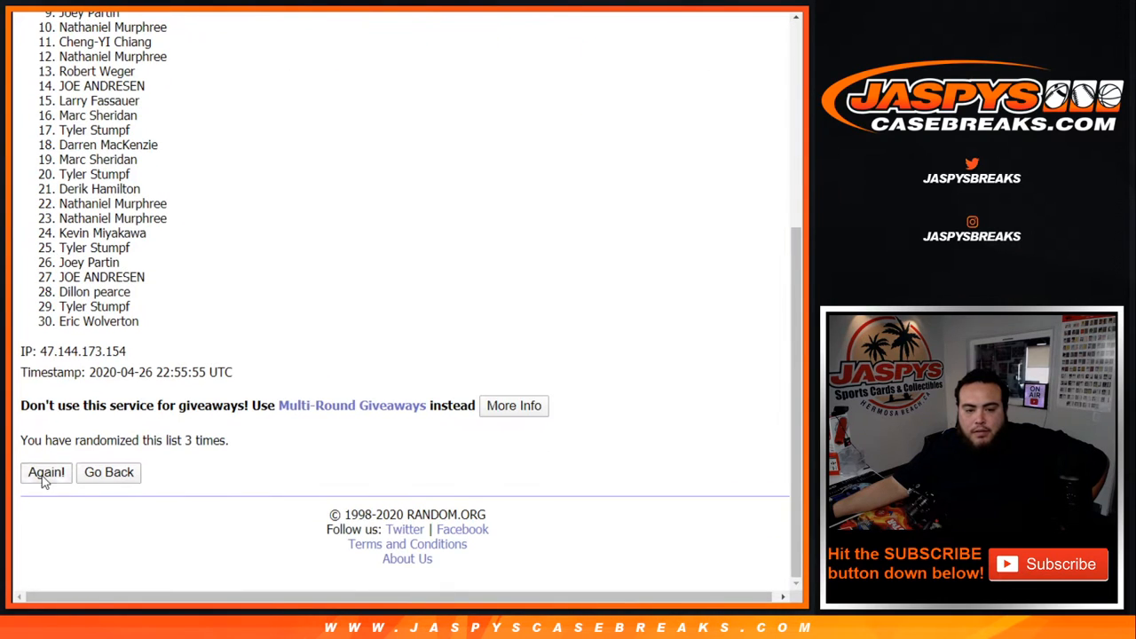
pyautogui.click(46, 472)
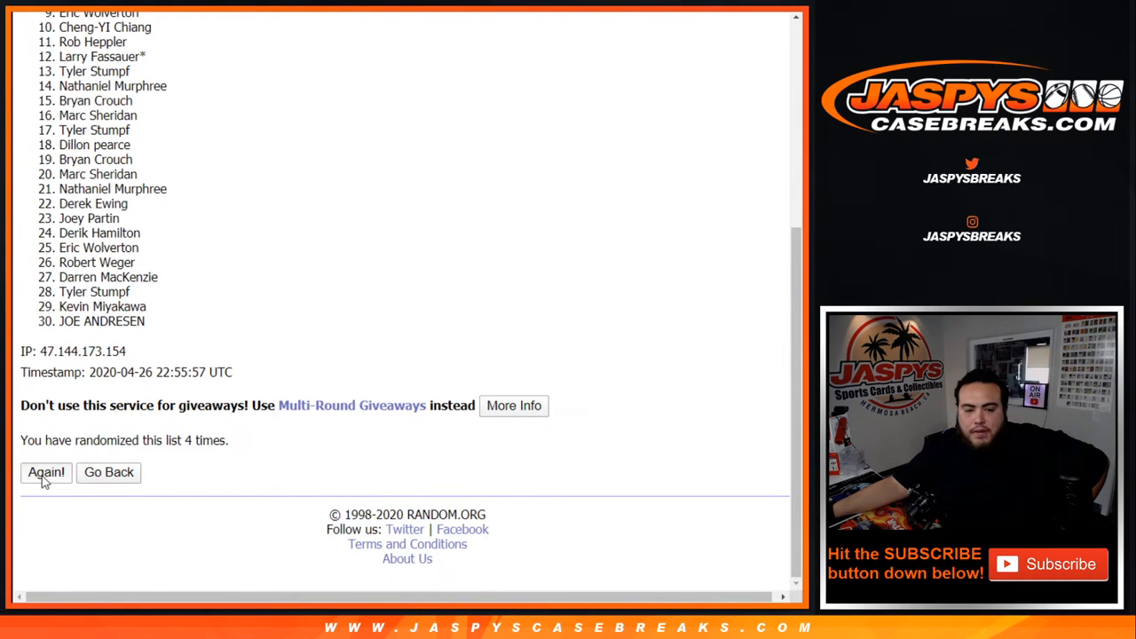
pyautogui.click(46, 472)
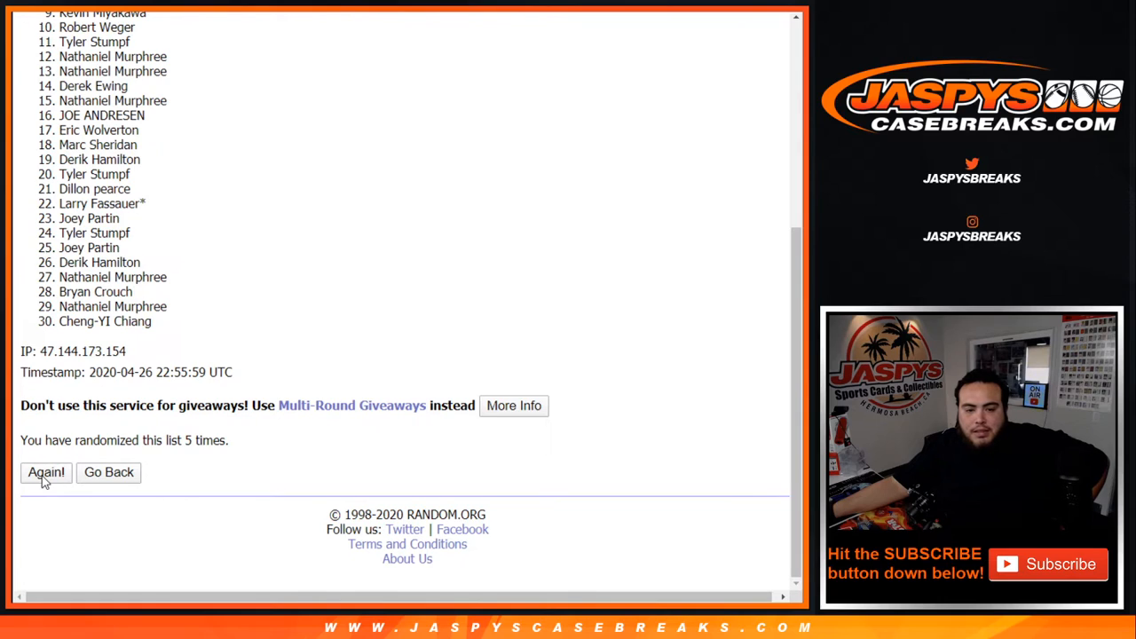
pyautogui.click(46, 472)
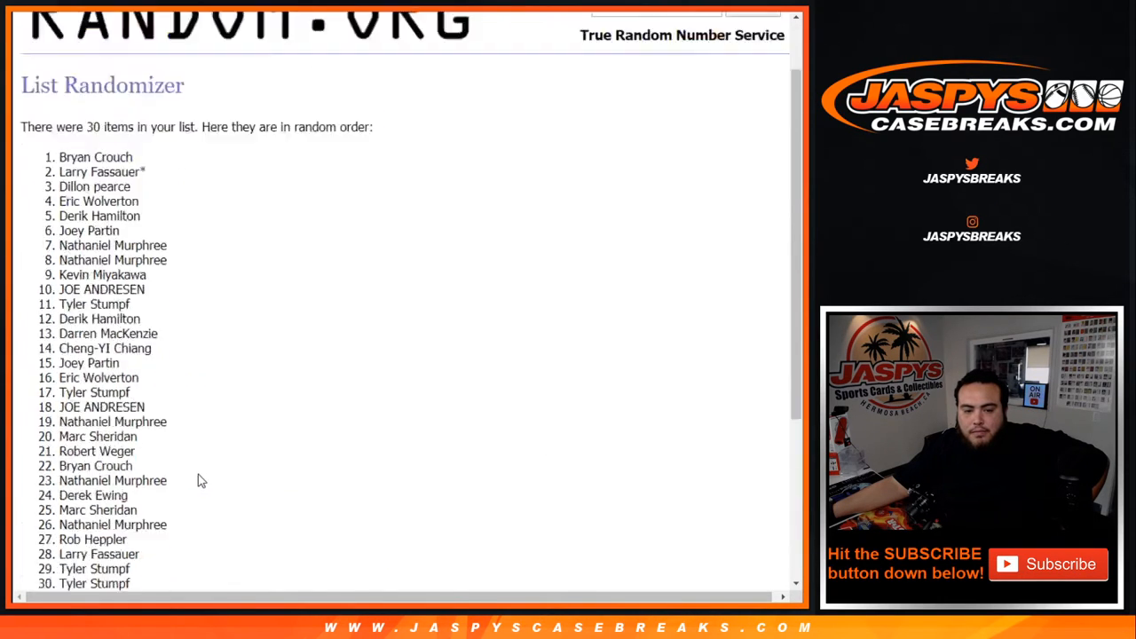
# Confirm the sixth randomization count and scroll up to the top two names as mixer winners.
pyautogui.scroll(-3)
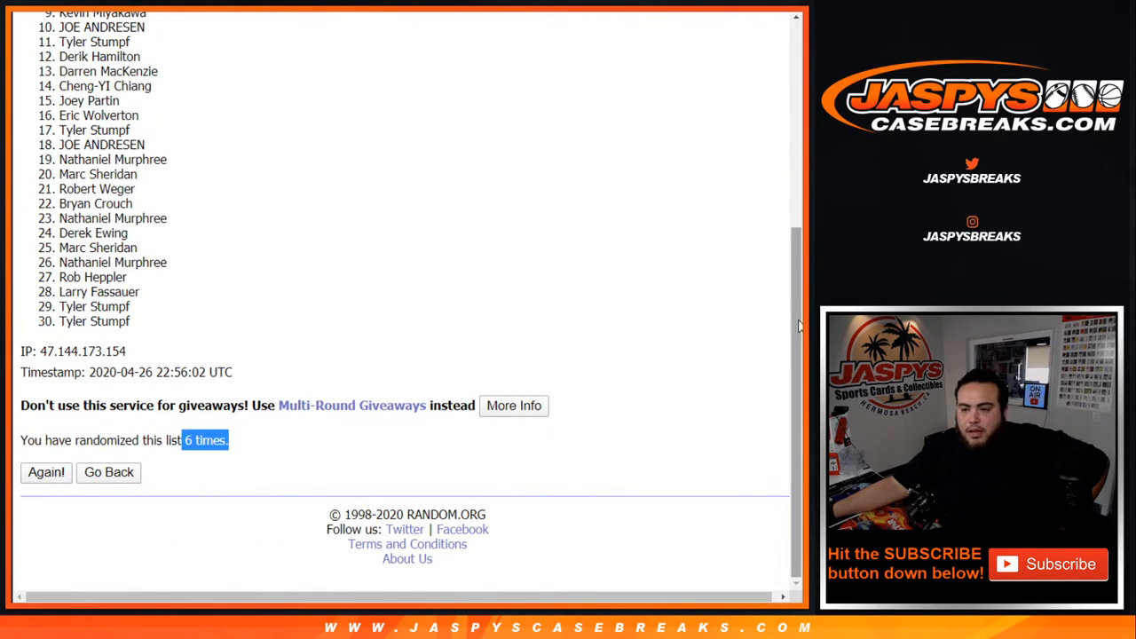
pyautogui.scroll(3)
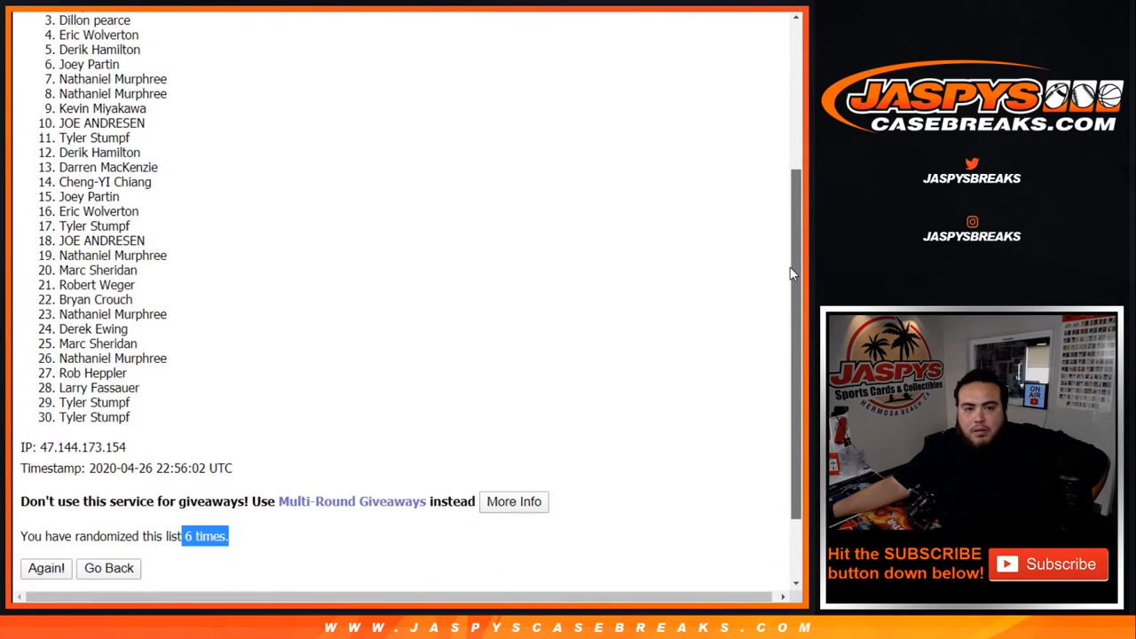
pyautogui.scroll(3)
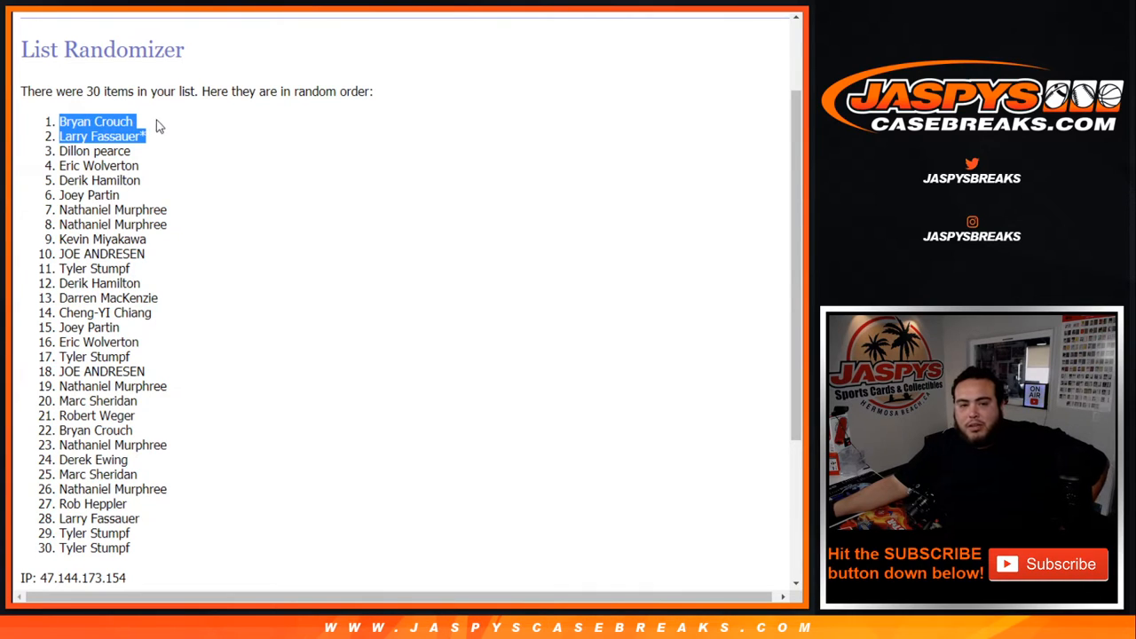
pyautogui.moveTo(277, 121)
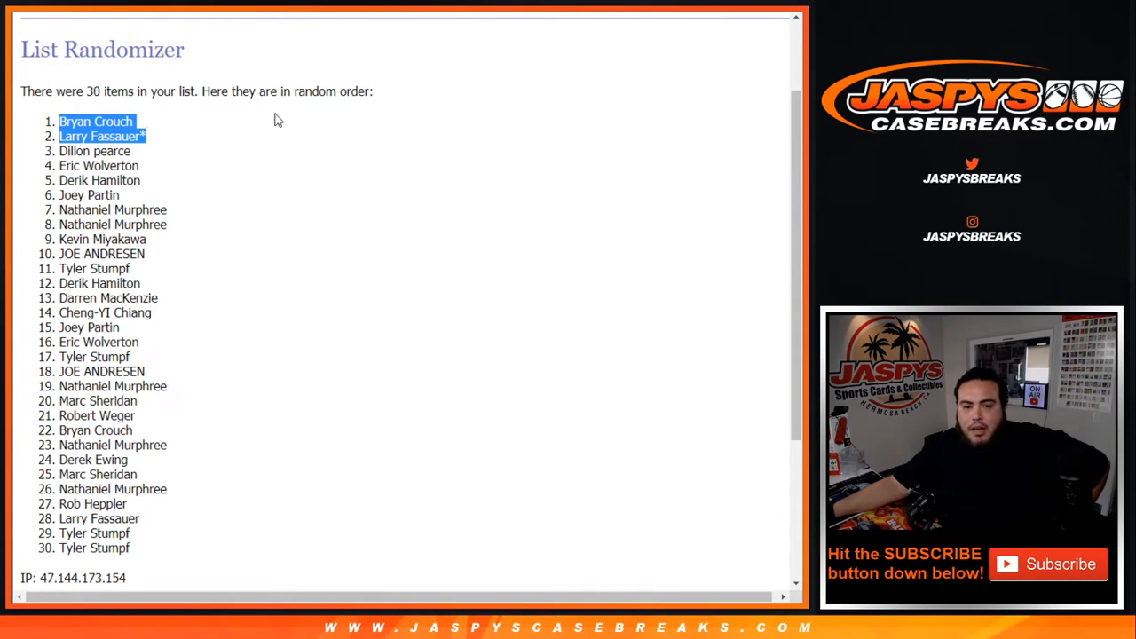